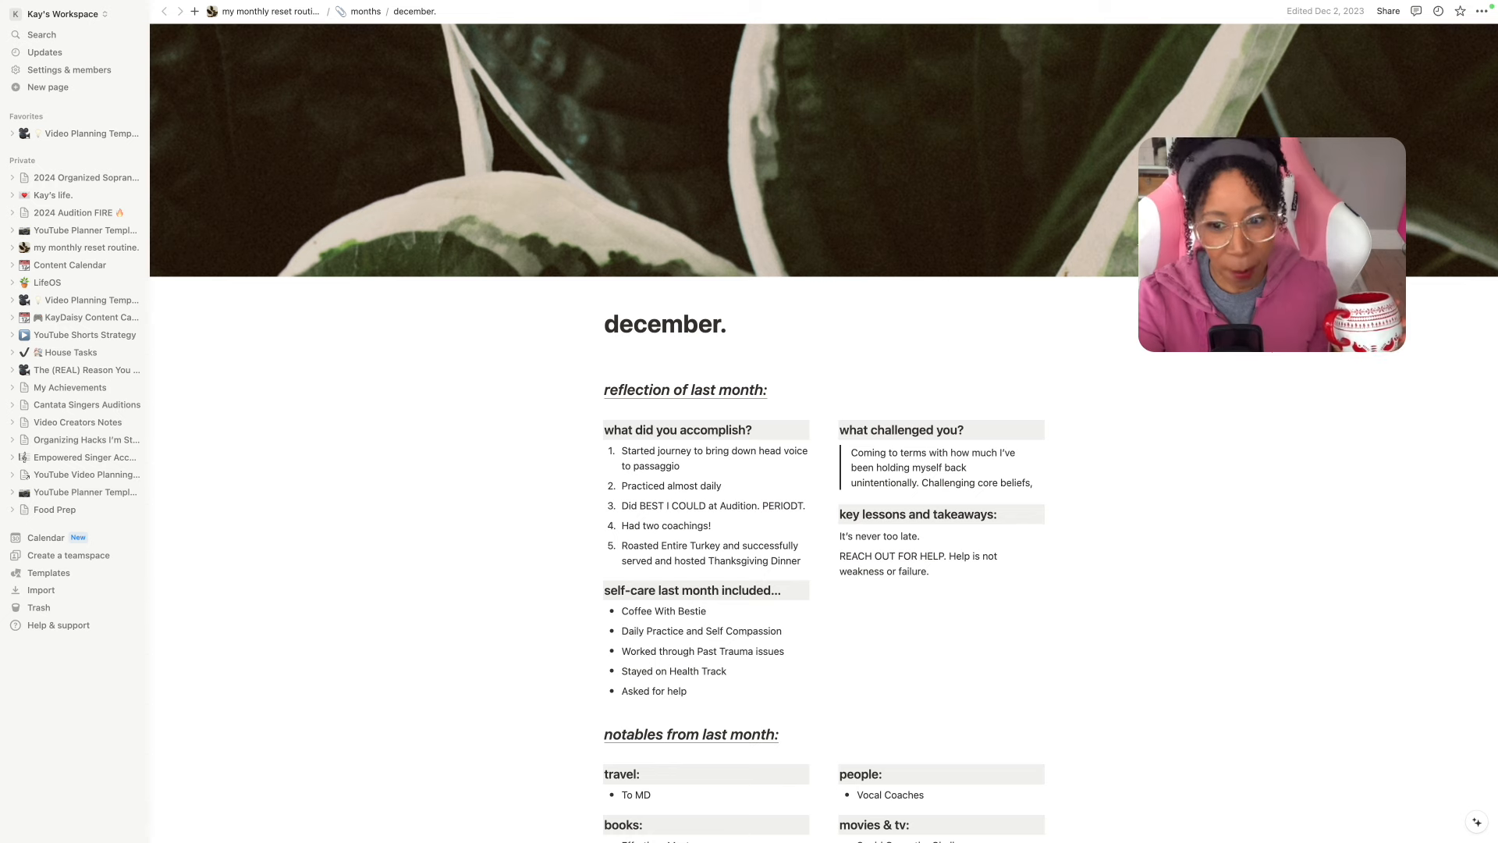
- Hide the sidebar and scroll through the December reset page down to its goals checklist
{"action": "left_click", "coordinate": [15, 11]}
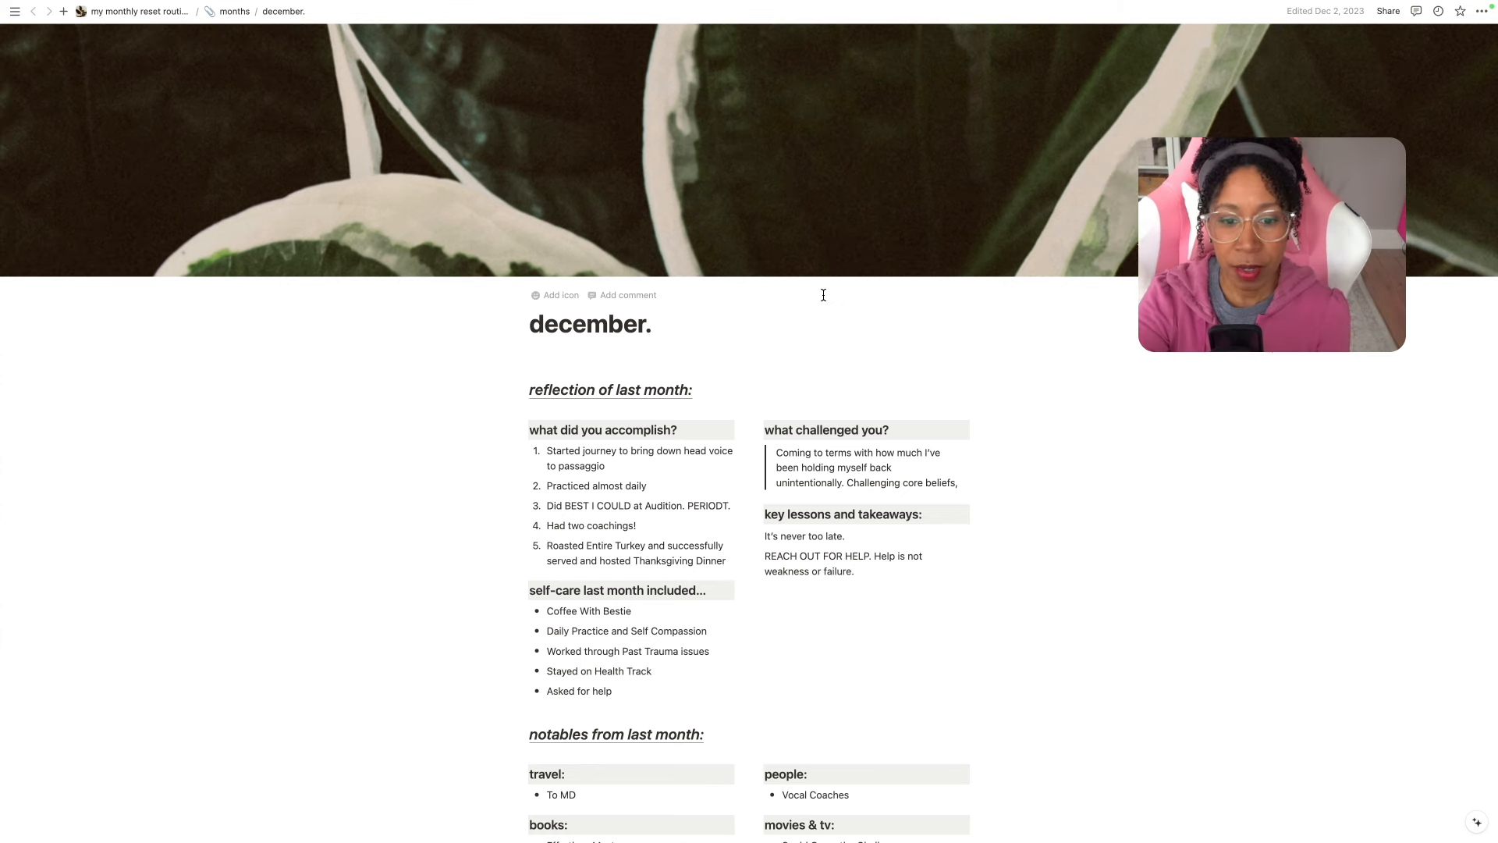
{"action": "scroll", "scroll_direction": "down", "scroll_amount": 3}
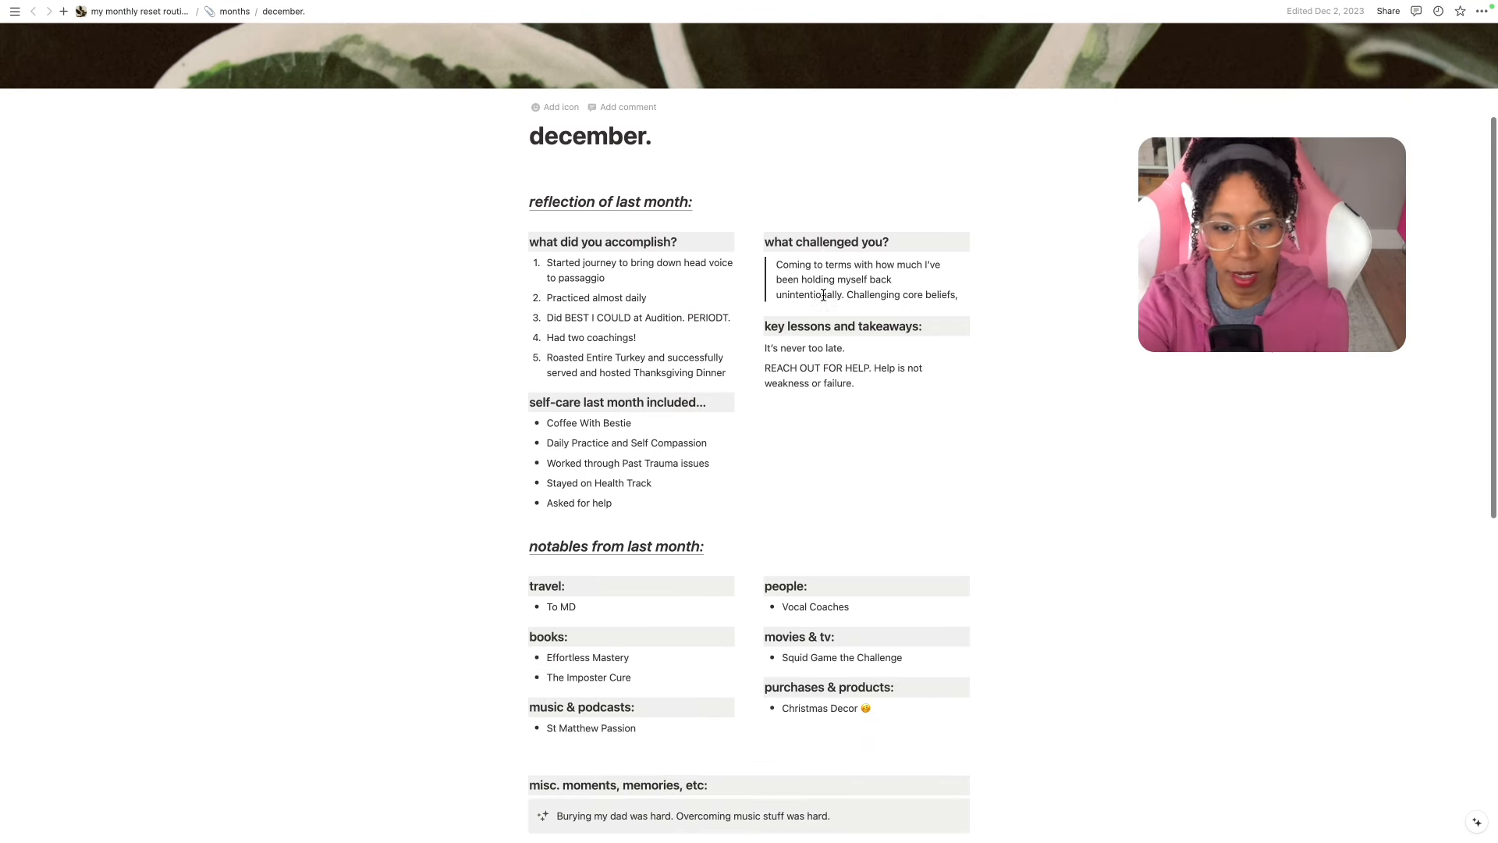
{"action": "scroll", "scroll_direction": "down", "scroll_amount": 3}
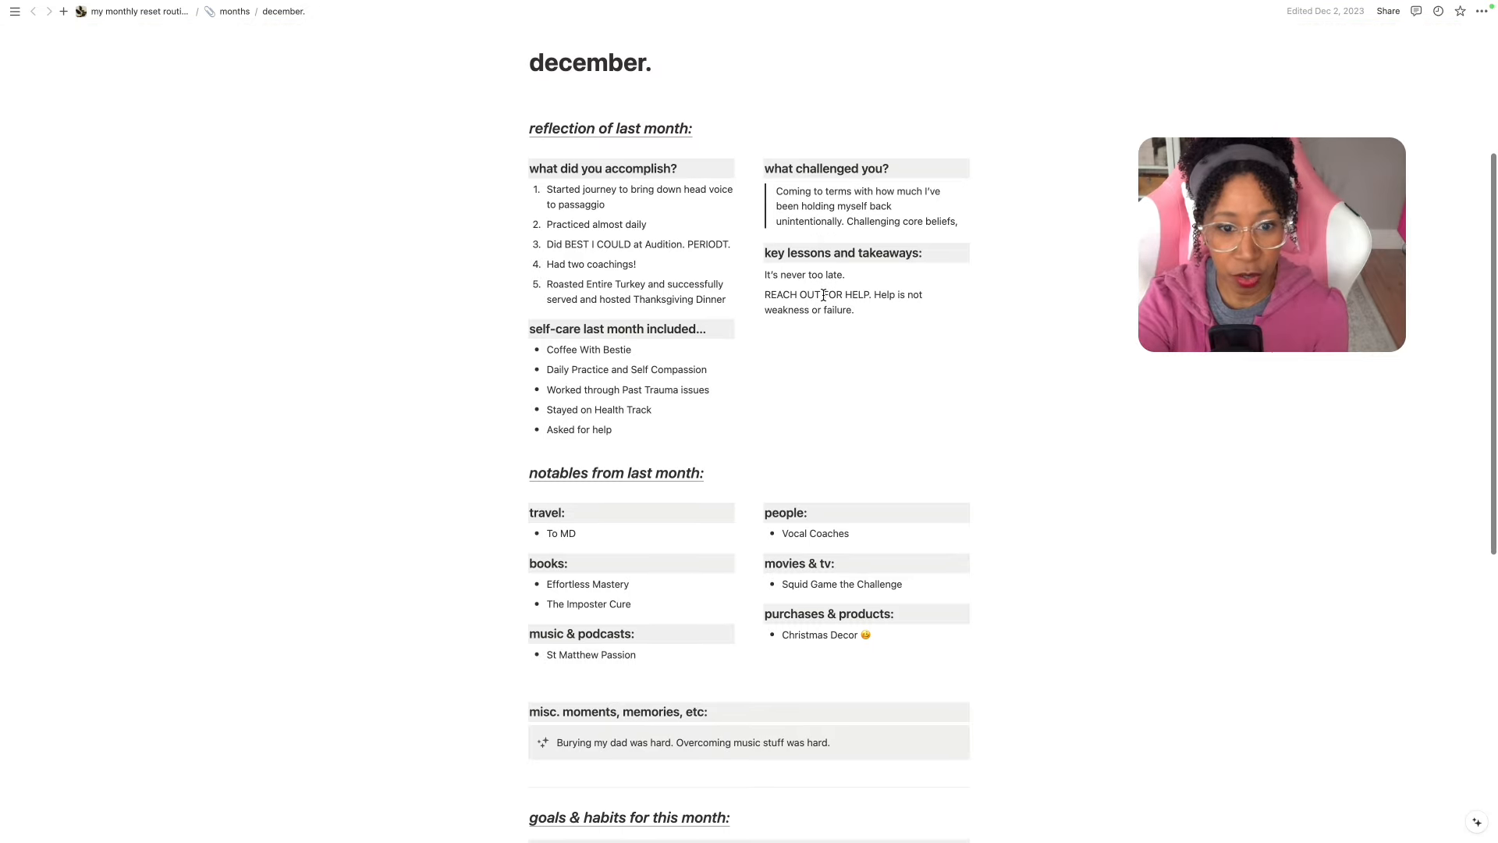
{"action": "scroll", "scroll_direction": "down", "scroll_amount": 3}
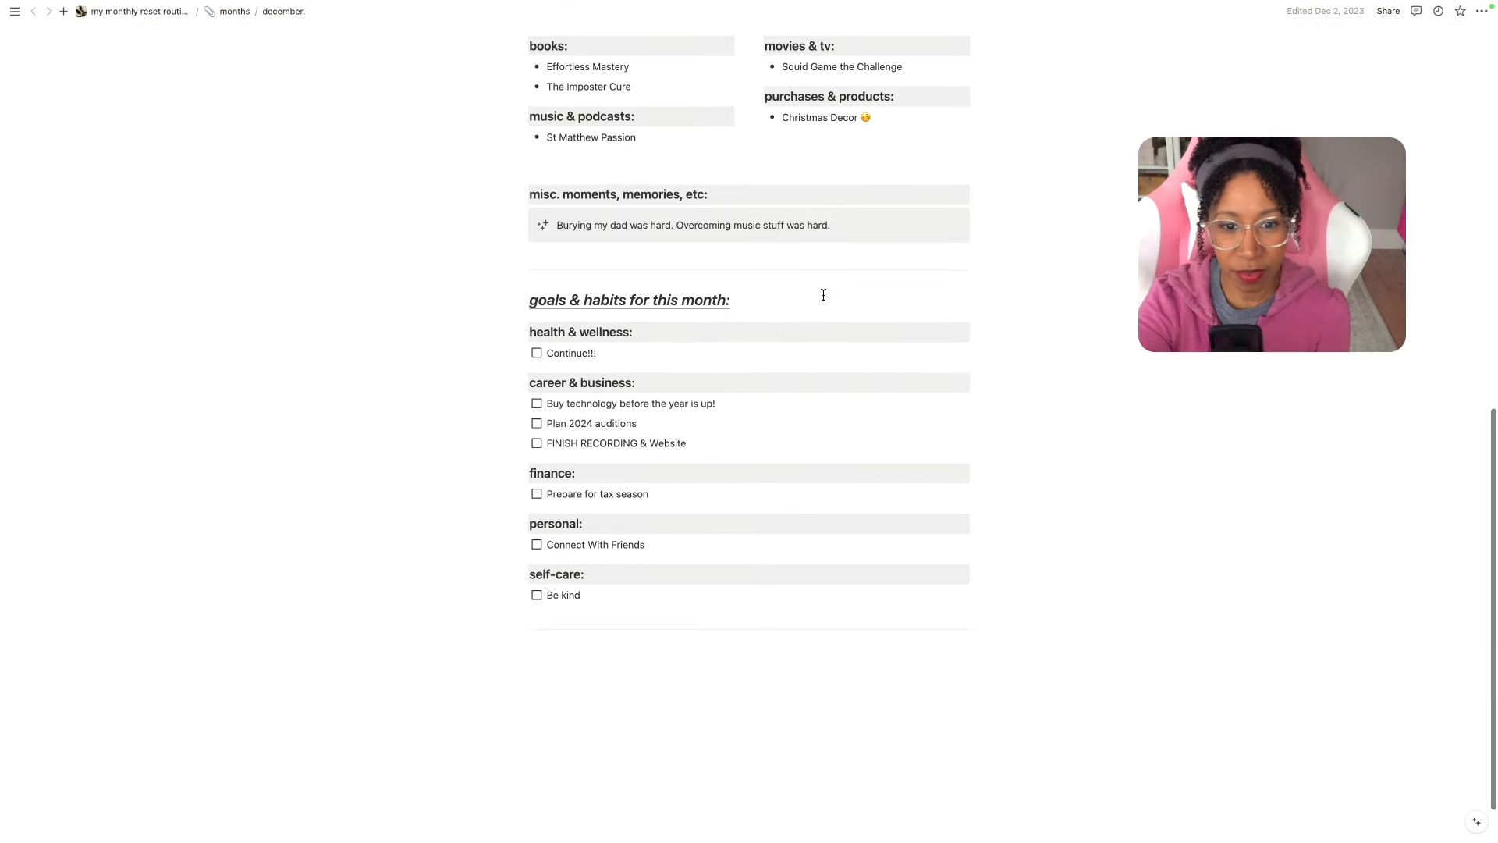
{"action": "scroll", "scroll_direction": "down", "scroll_amount": 3}
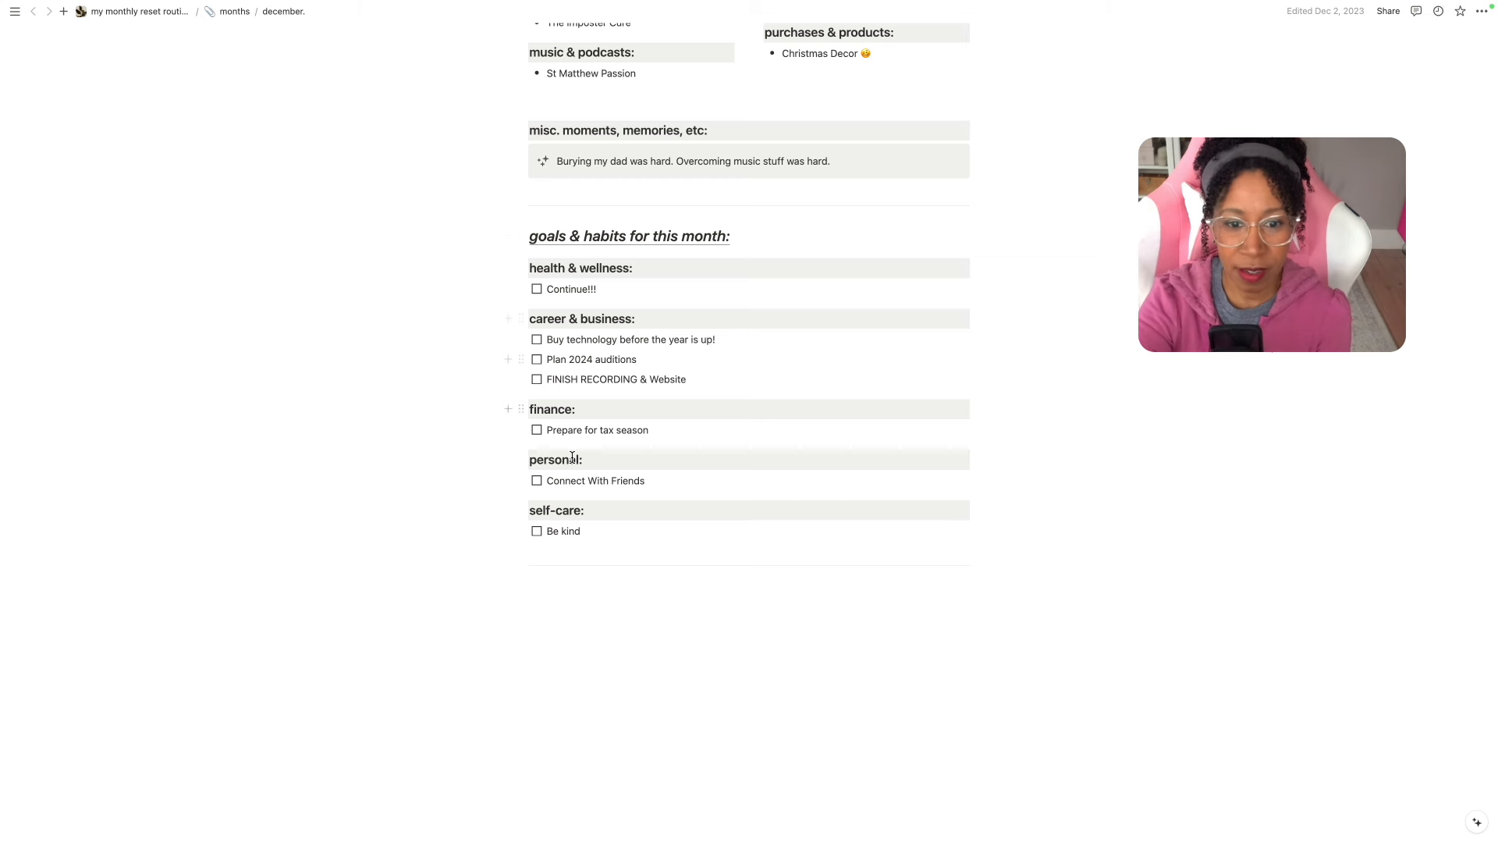
{"action": "mouse_move", "coordinate": [820, 425]}
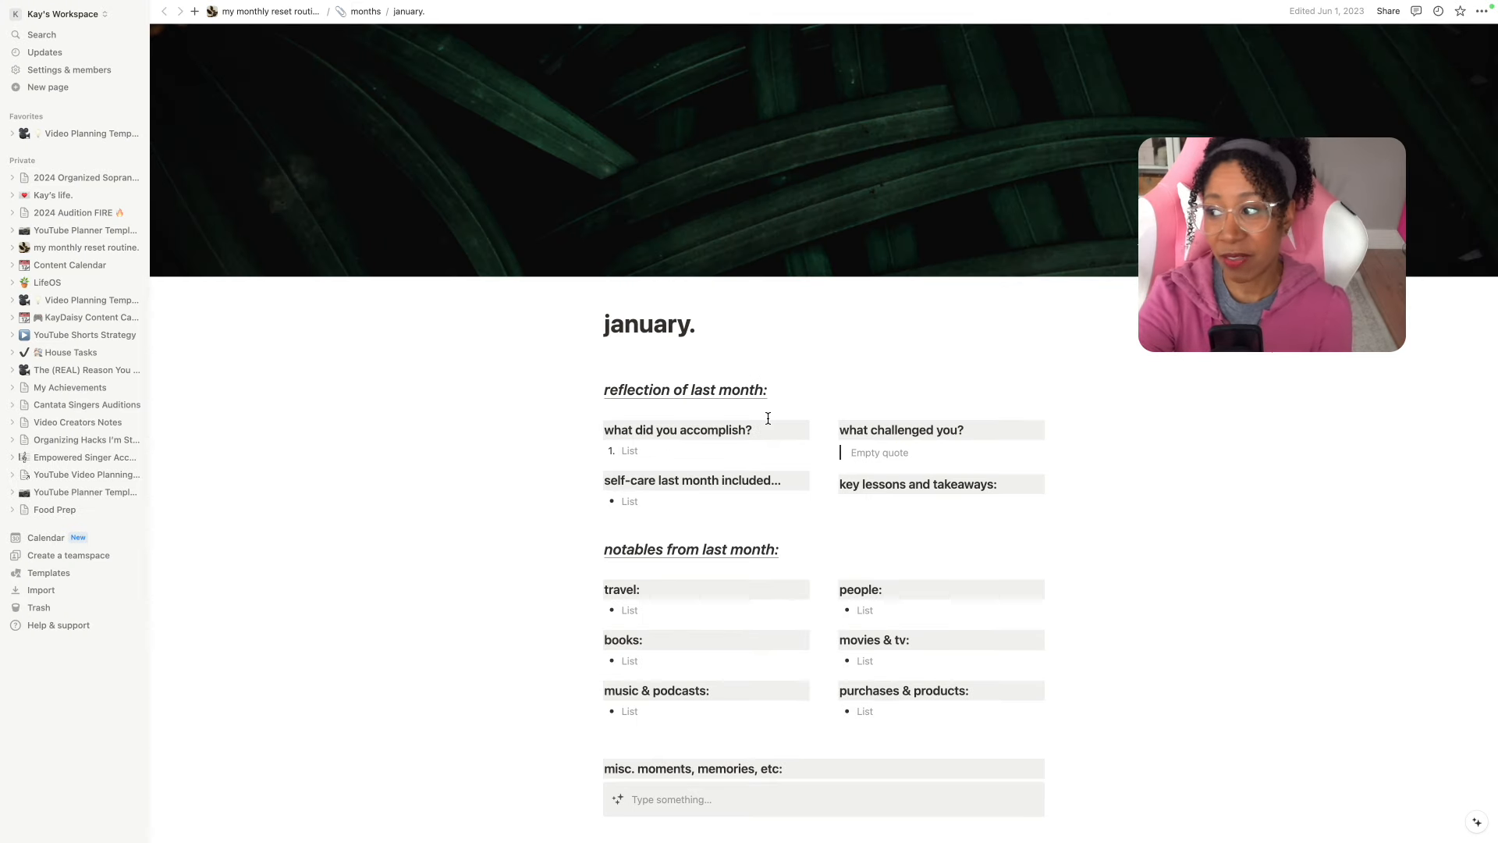
- Start the accomplishments list on the January page
{"action": "left_click", "coordinate": [669, 450]}
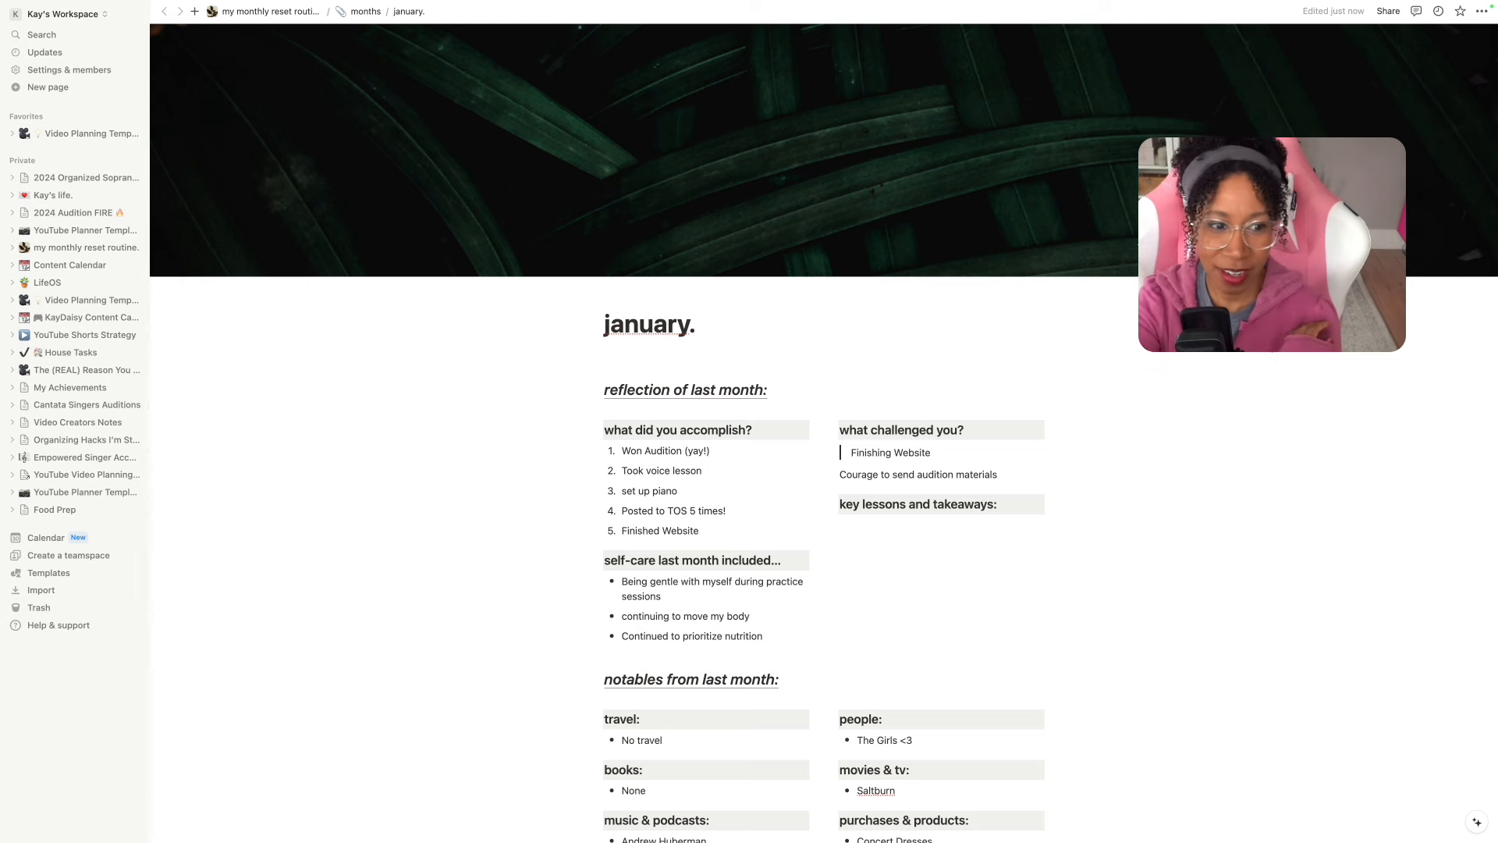
{"action": "left_click", "coordinate": [14, 10]}
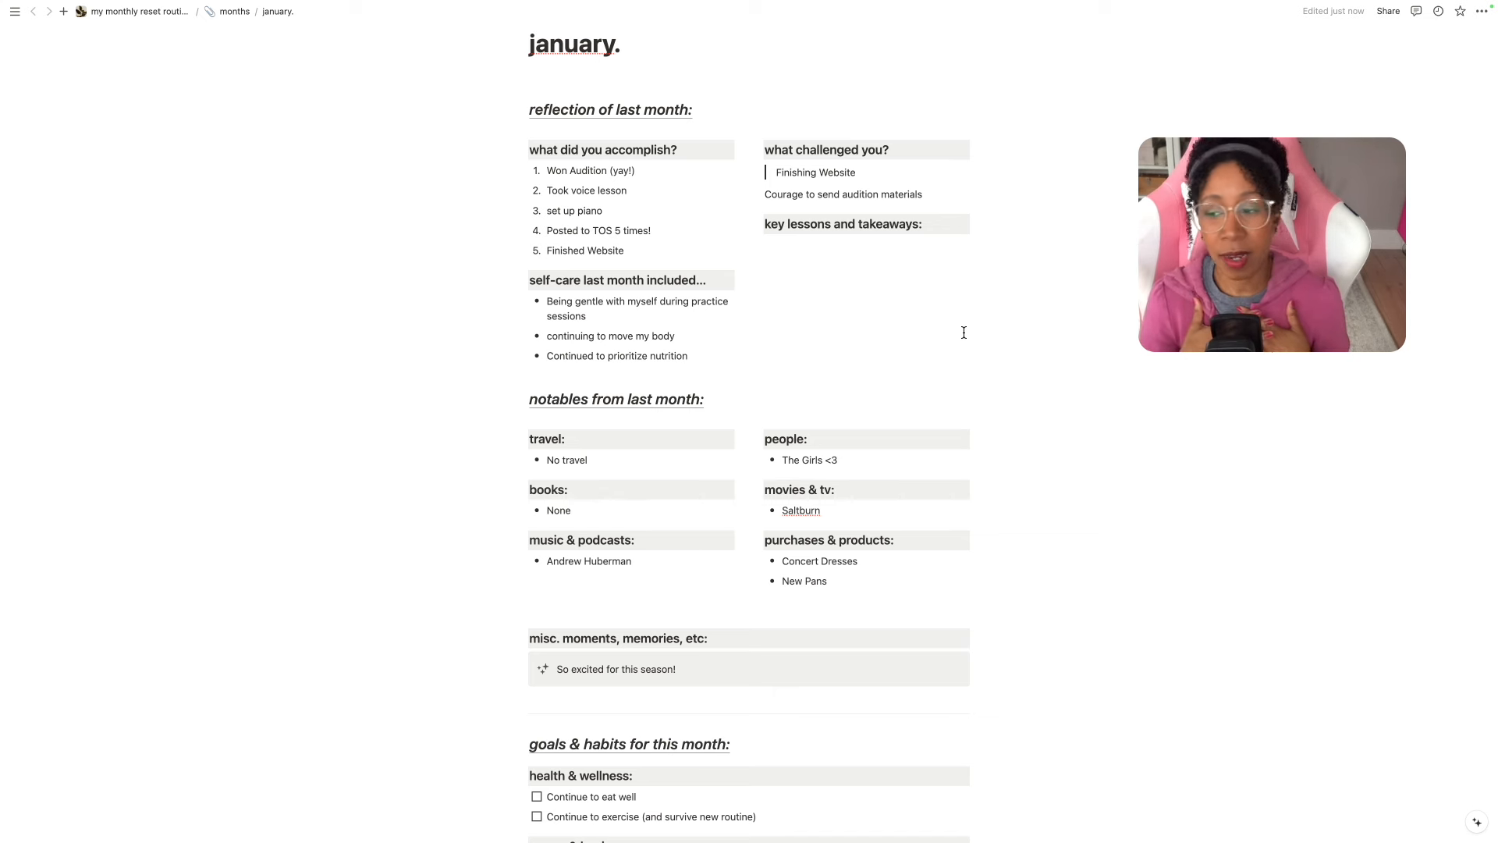
- Scroll through the January goals and habits checklists and back toward the reflections
{"action": "scroll", "scroll_direction": "down", "scroll_amount": 3}
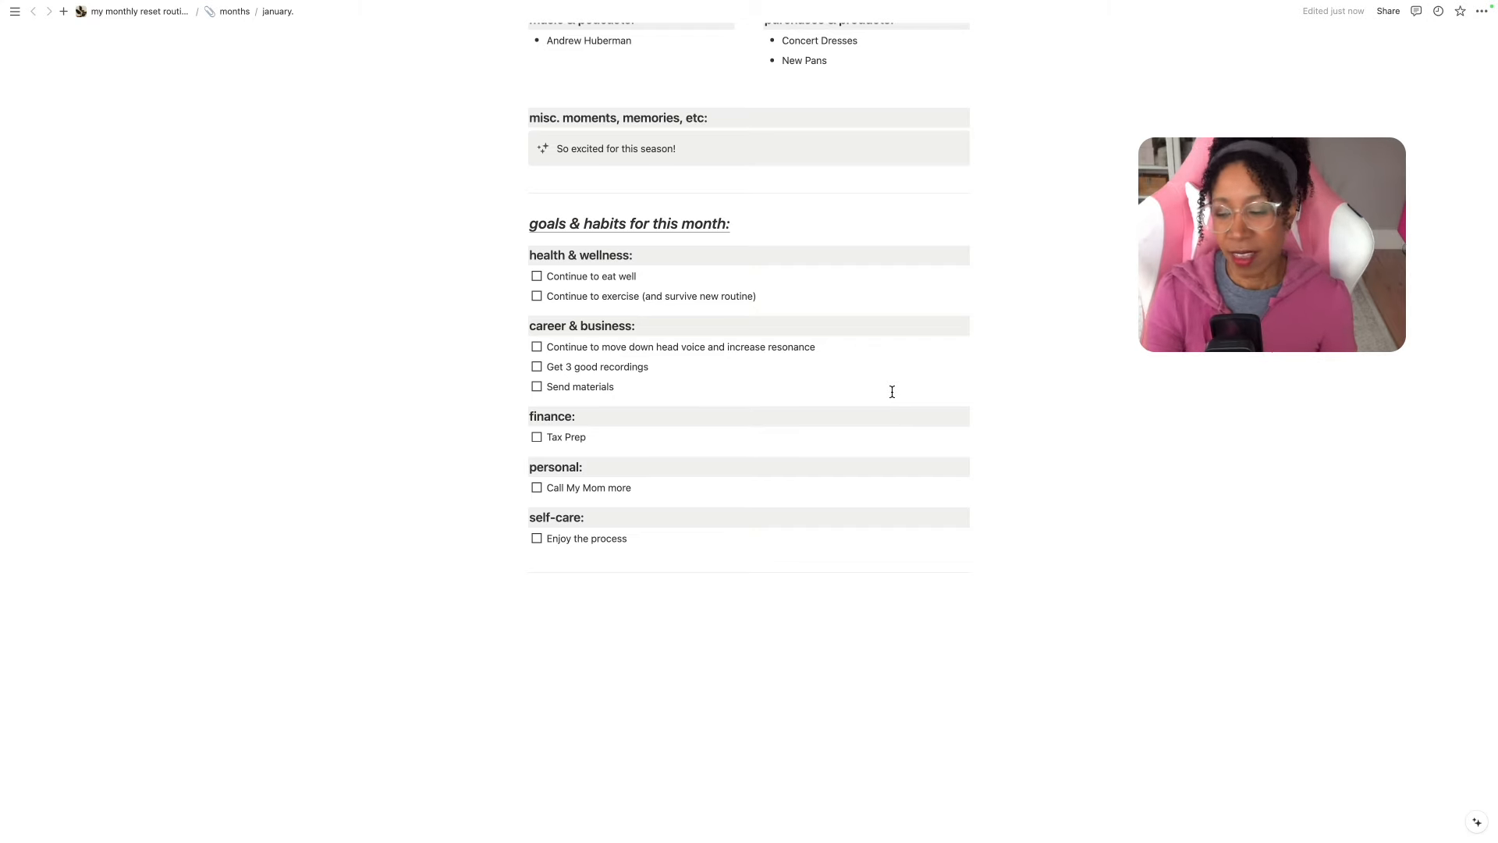
{"action": "scroll", "scroll_direction": "up", "scroll_amount": 3}
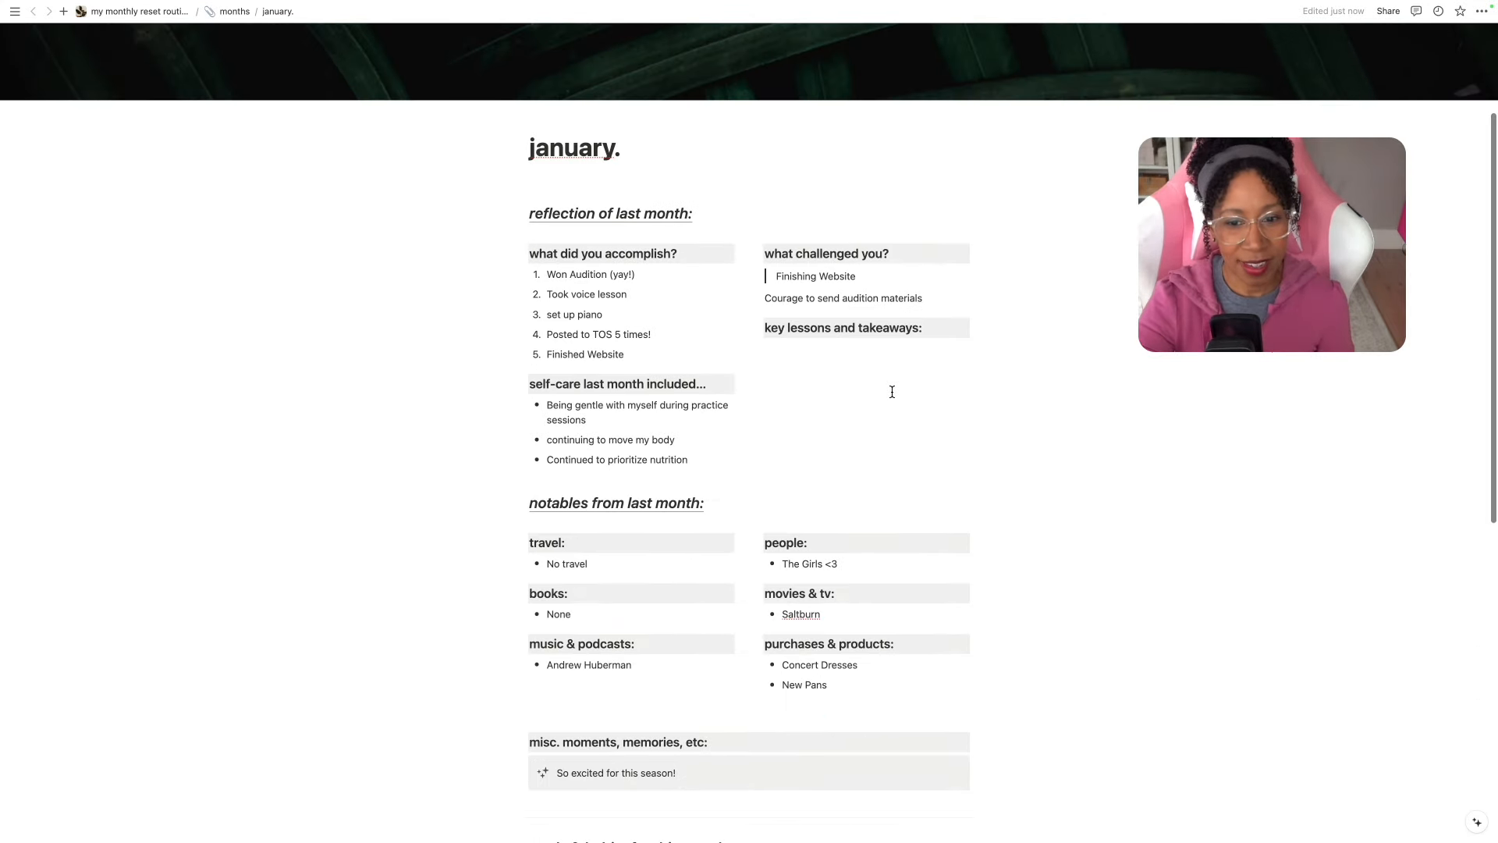
{"action": "scroll", "scroll_direction": "down", "scroll_amount": 3}
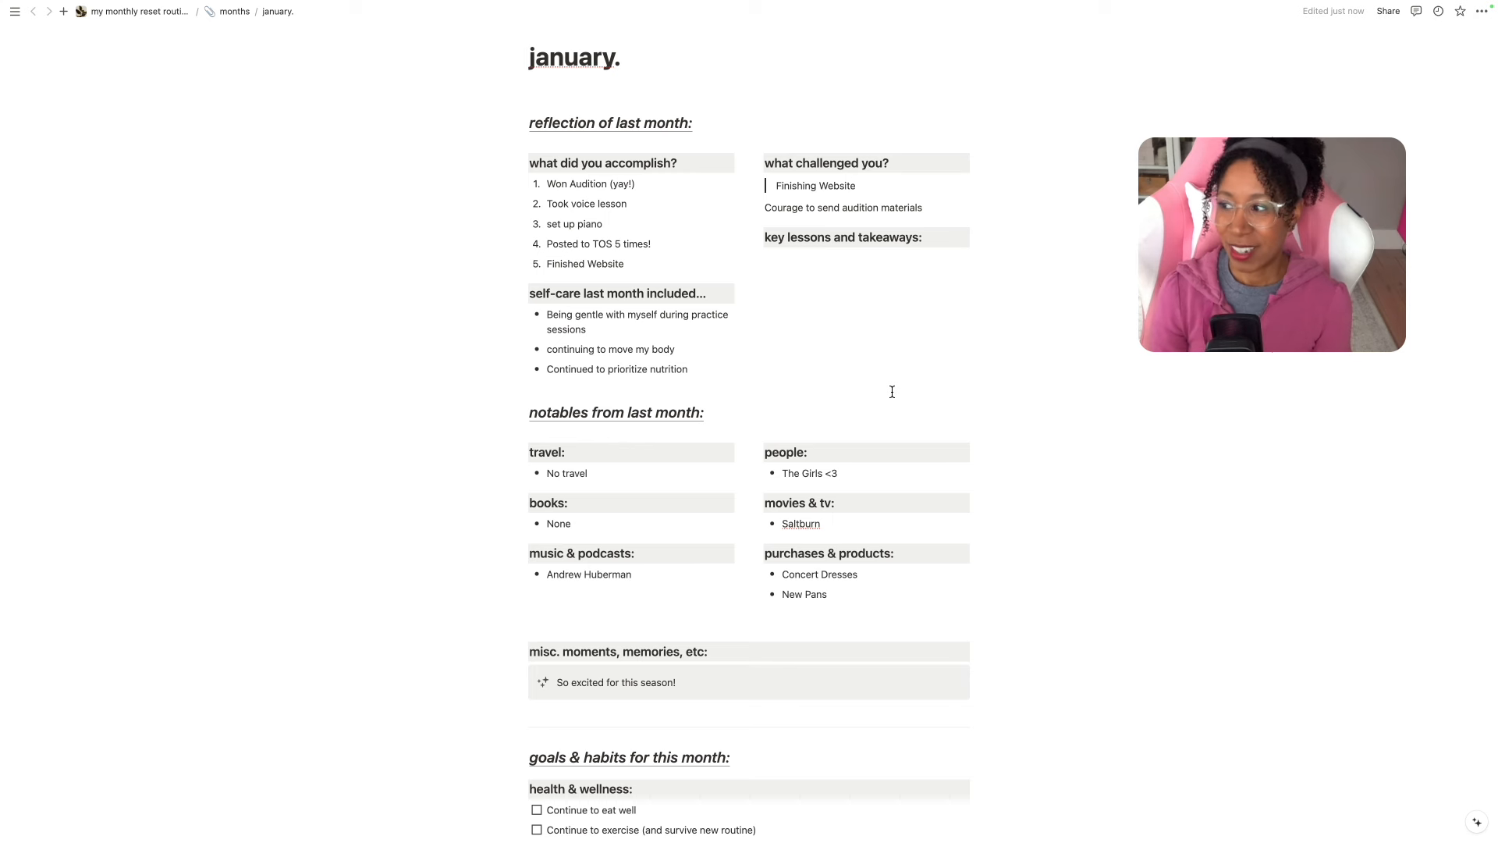